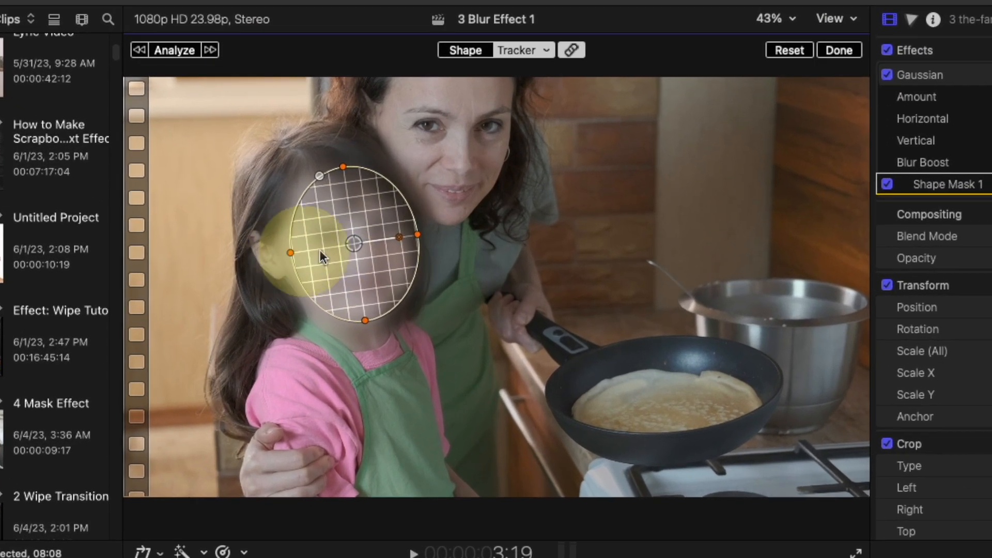
Step: Fit the oval shape mask over the girl's face and finish mask editing with Done
left_click(175, 49)
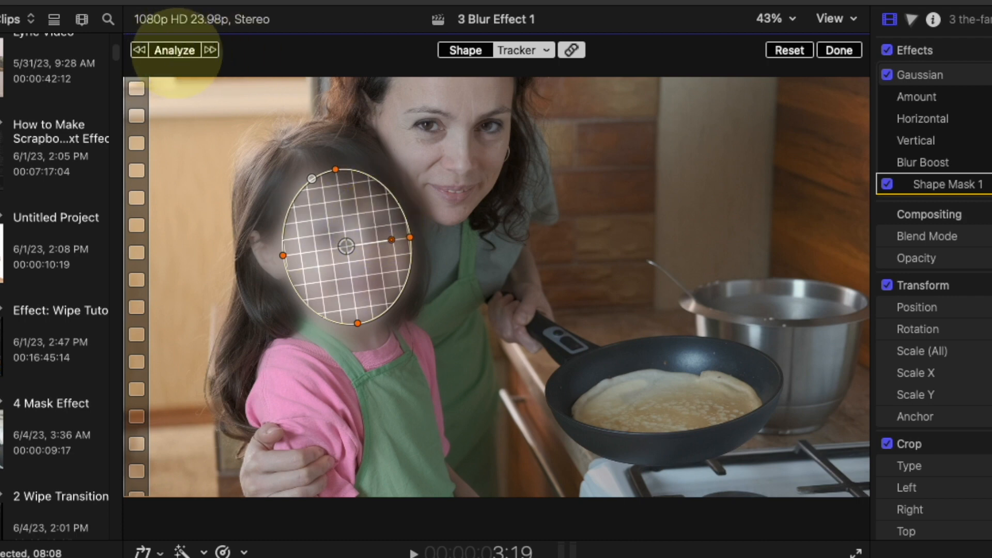
left_click(840, 49)
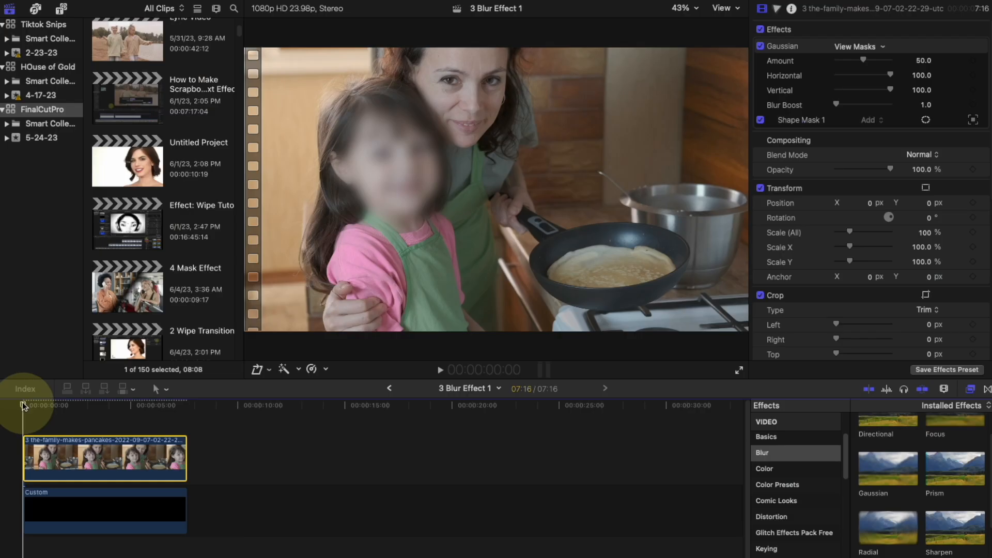
left_click(439, 371)
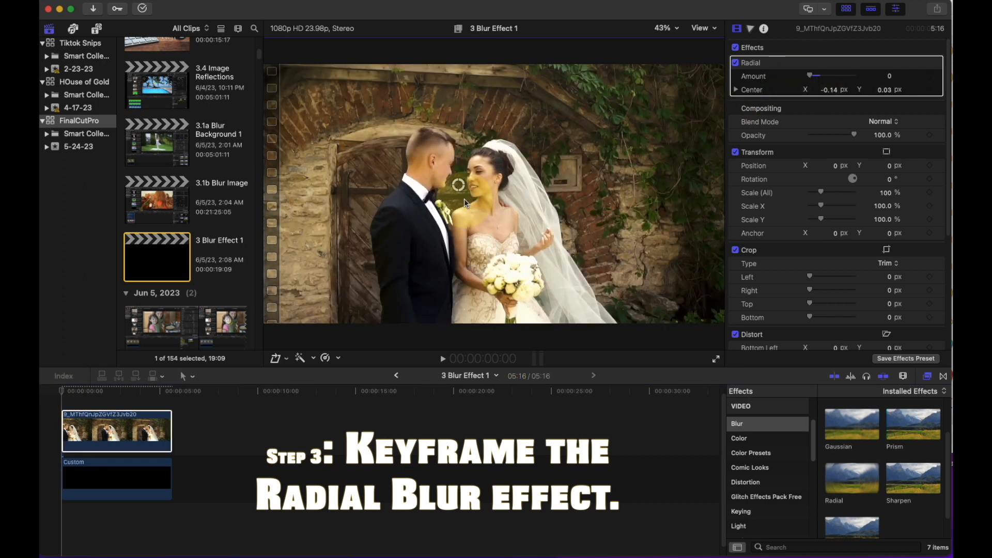
Step: Apply the Radial blur from the Effects browser to the wedding clip, centred on the couple
left_click(69, 391)
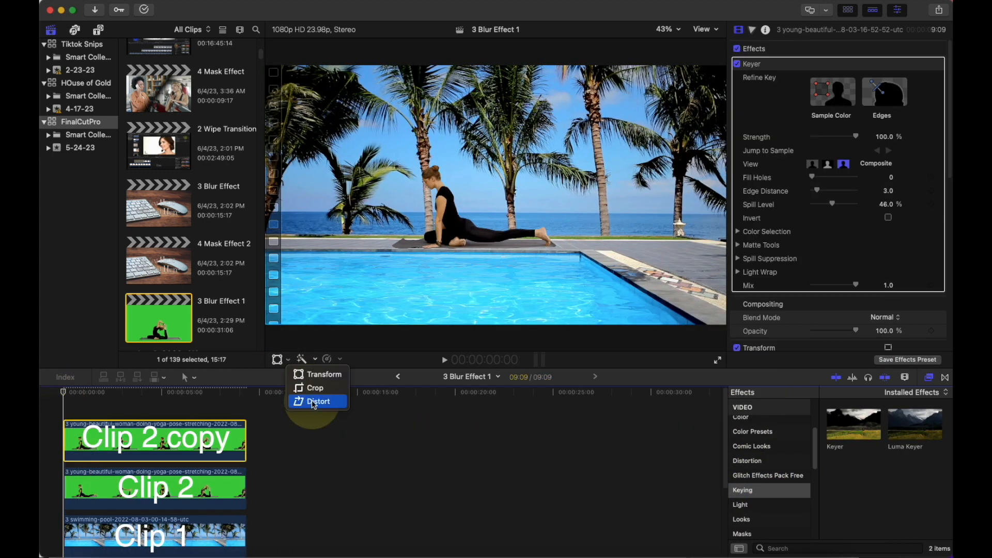
Step: Begin distorting Clip 2 copy downward into a flipped reflection on the pool water
left_click(318, 401)
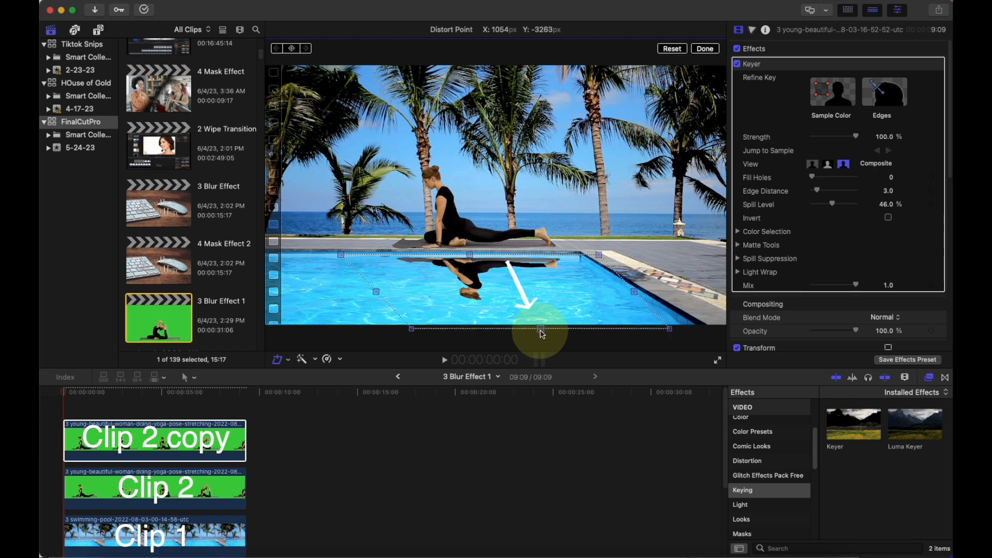